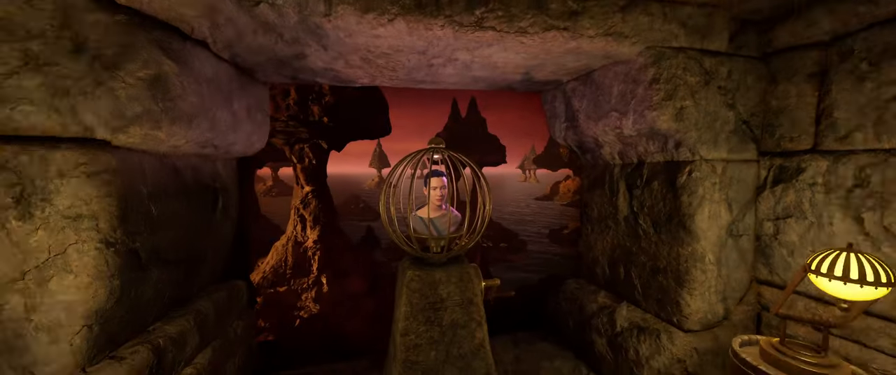
# Step: Pause the game and request loading the most recent Age 233 autosave, leaving it unconfirmed
pyautogui.press('Escape')
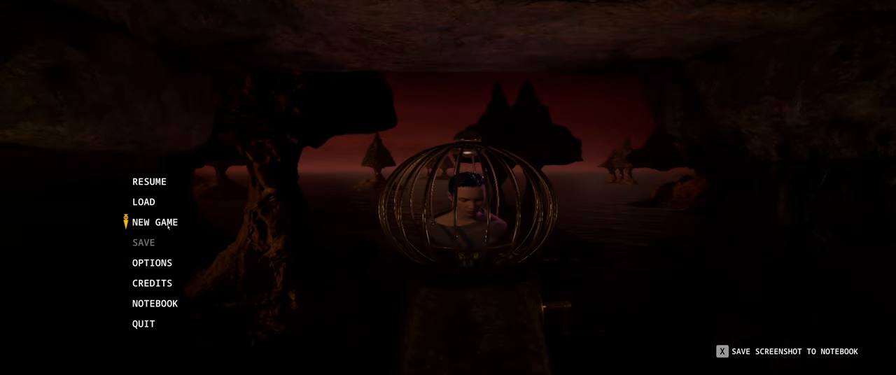
pyautogui.click(143, 201)
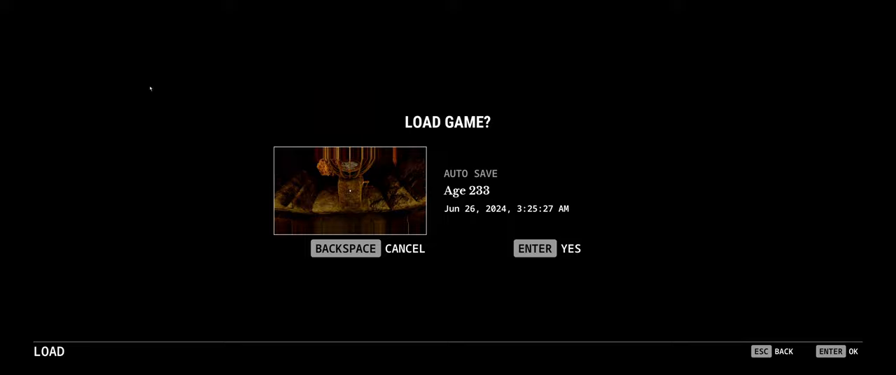